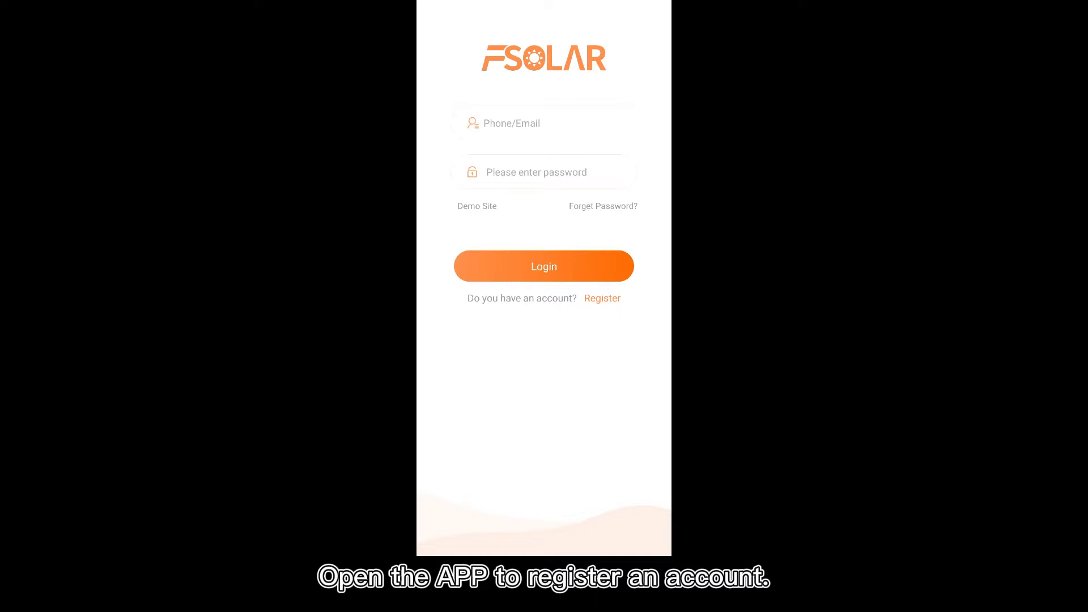
Step: Log in to FSOLAR with the account phone number and password
{"action": "left_click", "coordinate": [602, 298]}
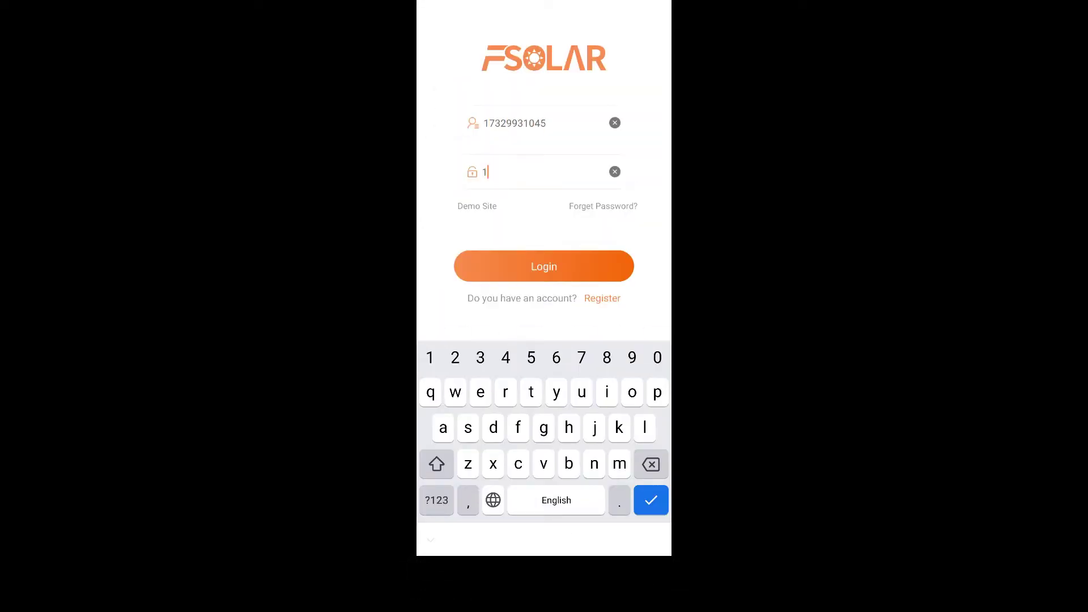
{"action": "left_click", "coordinate": [544, 266]}
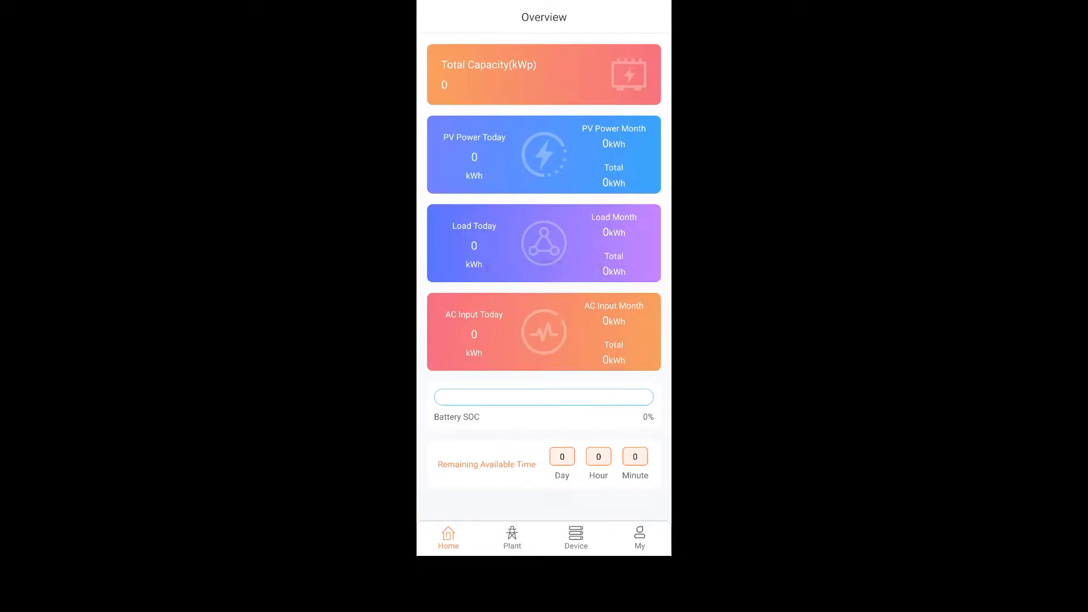
Step: Go to the empty Device list and begin network setup for a new device
{"action": "left_click", "coordinate": [576, 539]}
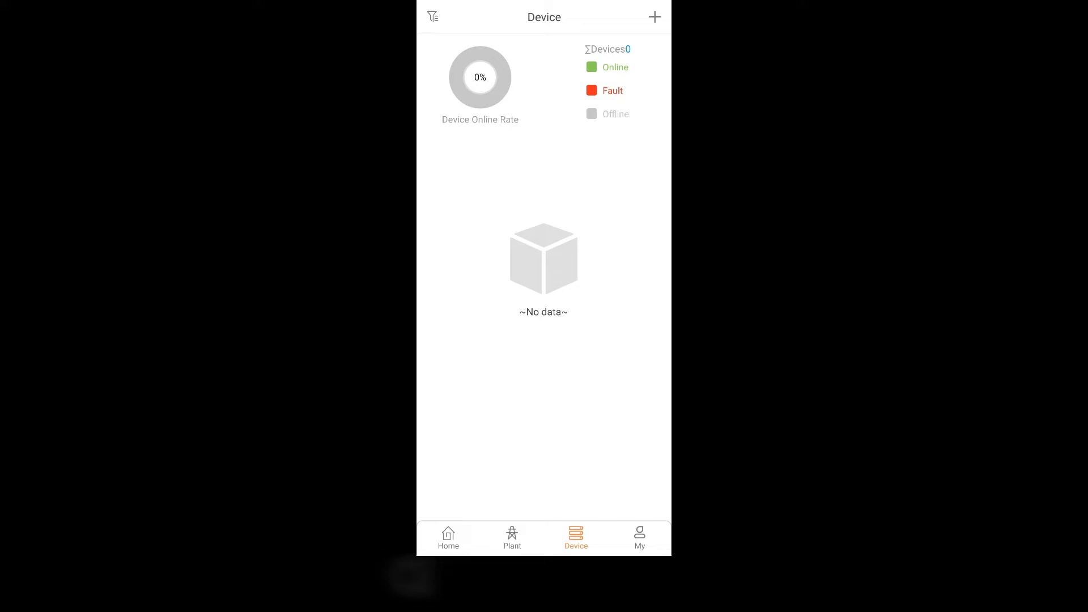
{"action": "left_click", "coordinate": [640, 538]}
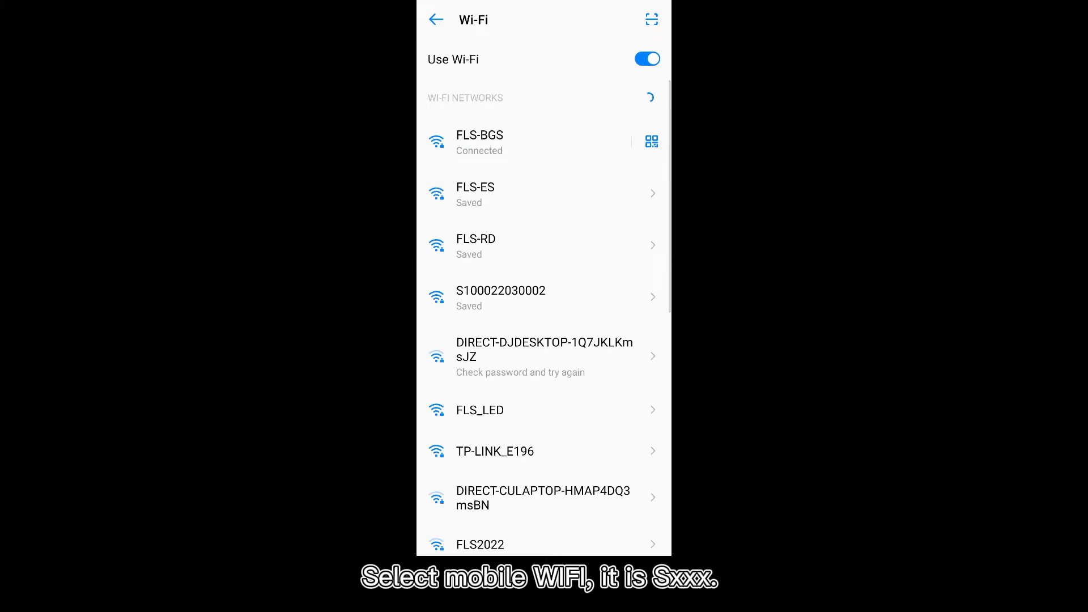
{"action": "left_click", "coordinate": [501, 298]}
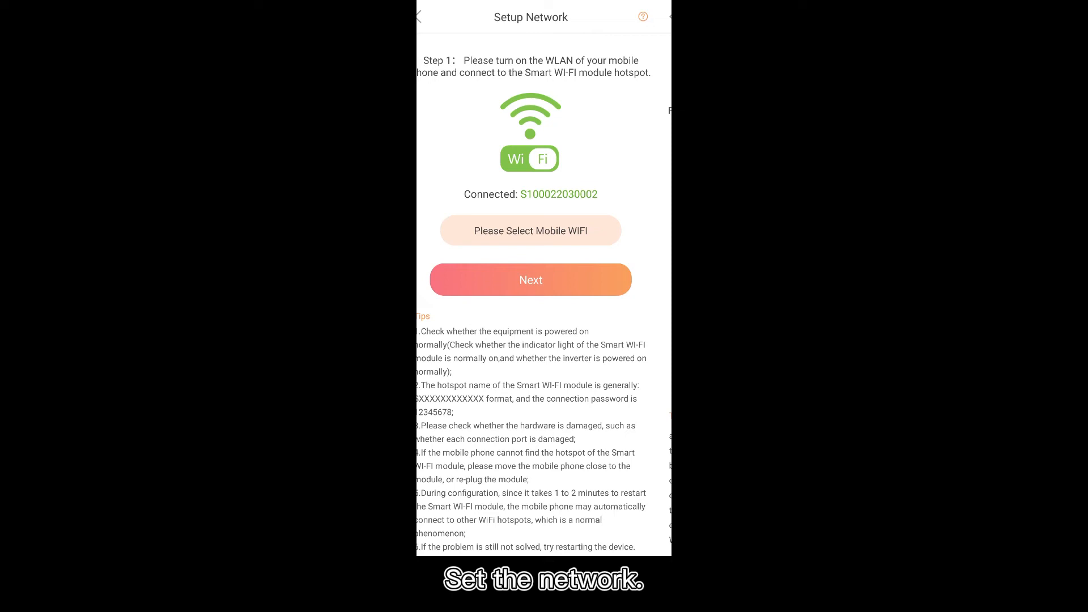
{"action": "left_click", "coordinate": [531, 280]}
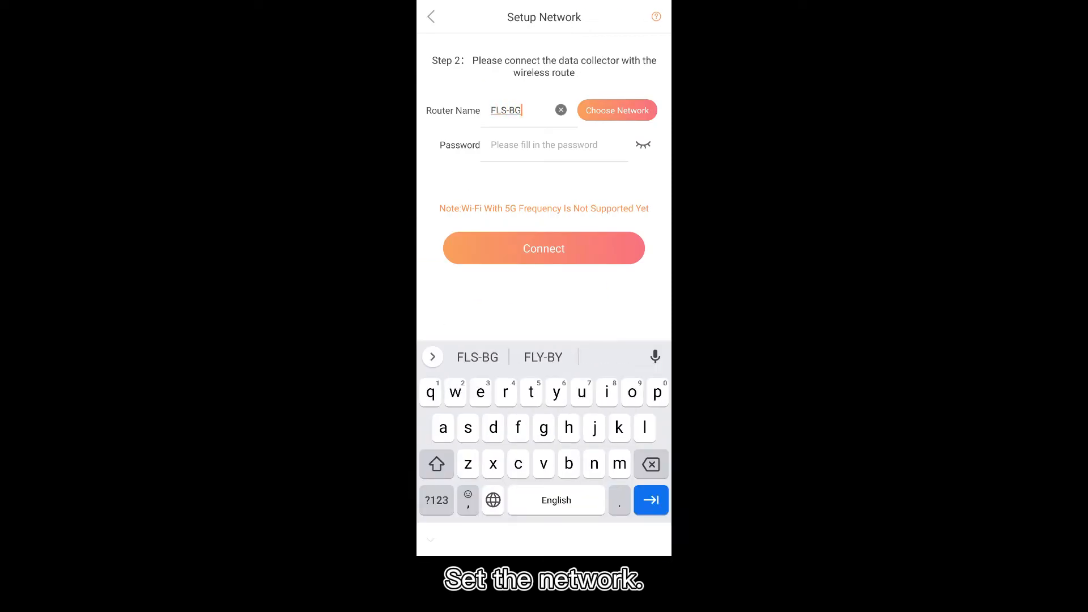
{"action": "left_click", "coordinate": [544, 248]}
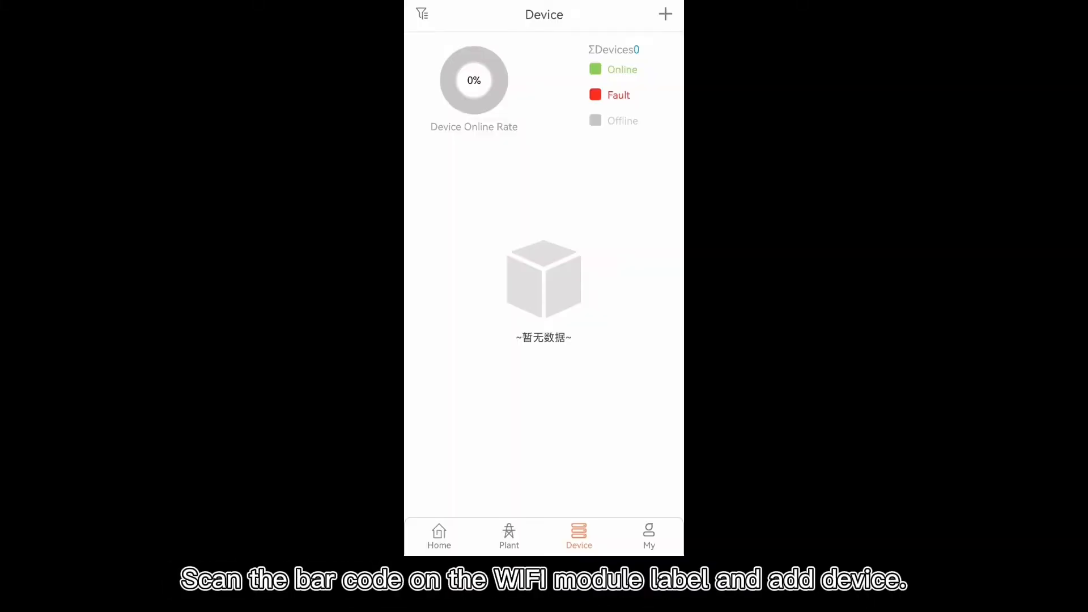
Step: Add the Wi-Fi module by its scanned serial number with checksum 1111
{"action": "left_click", "coordinate": [665, 14]}
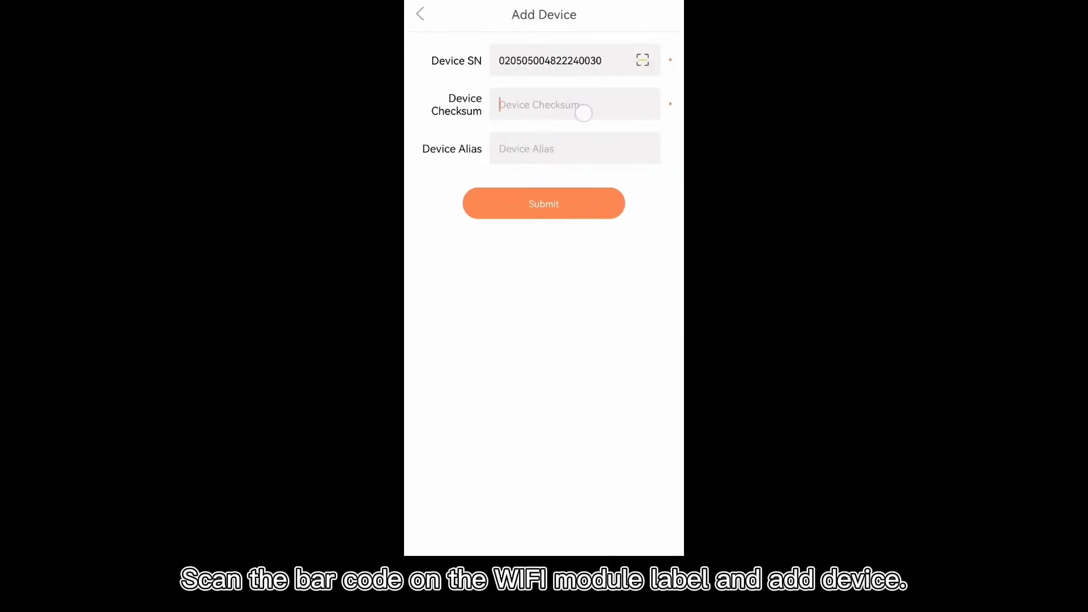
{"action": "type", "text": "1111"}
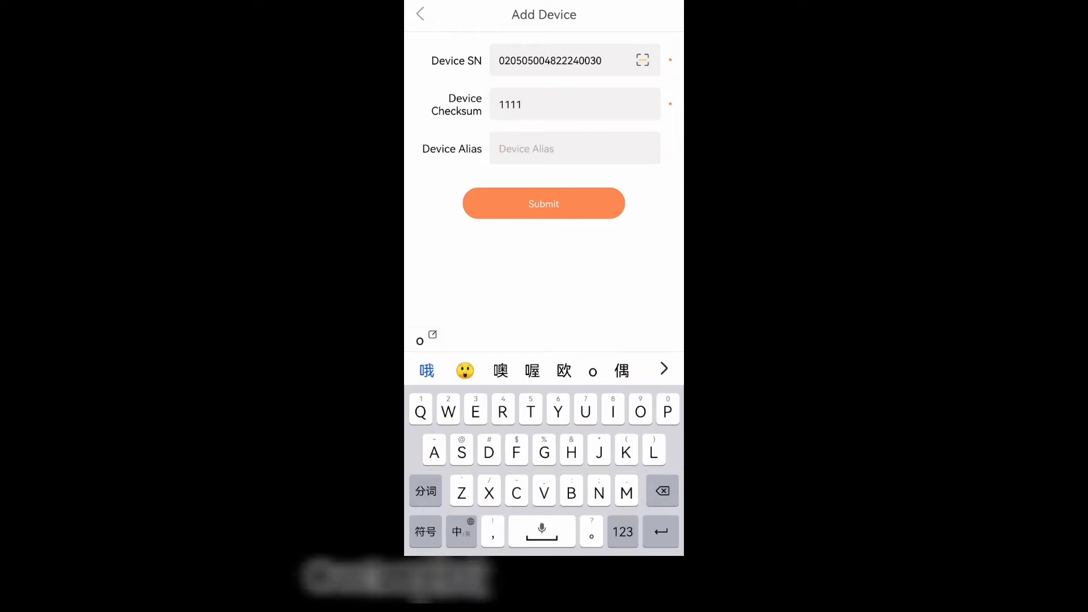
{"action": "left_click", "coordinate": [544, 203]}
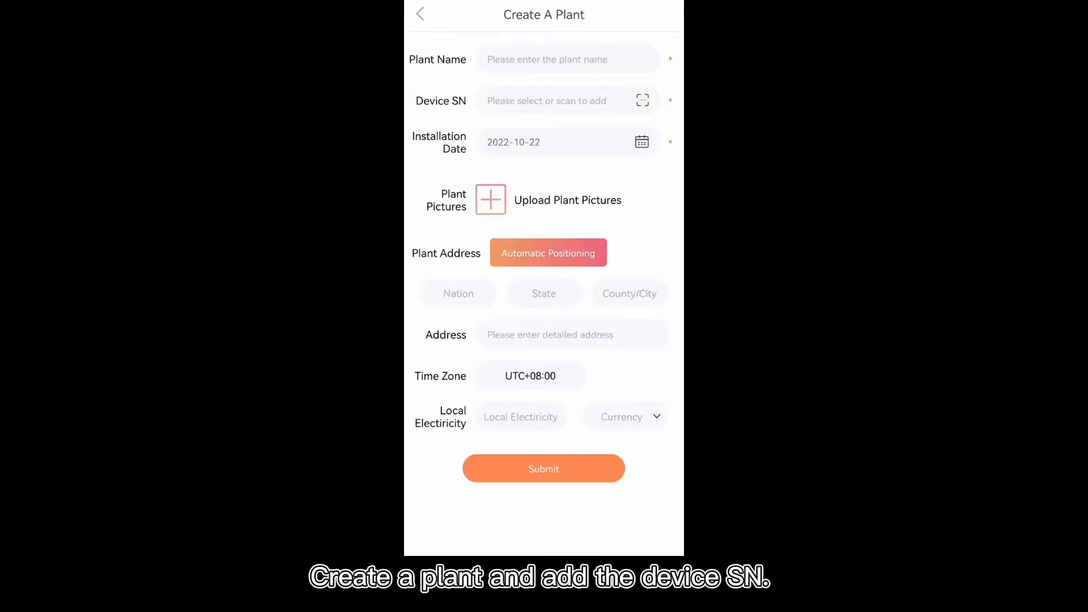
Step: Enter 'yee' as the new plant's name
{"action": "type", "text": "yee"}
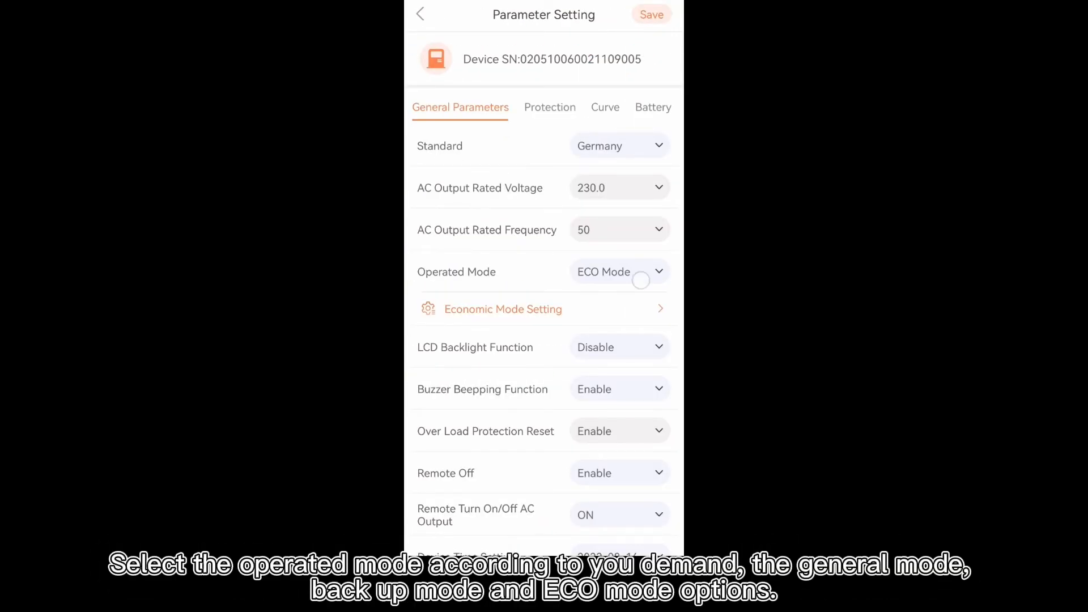
{"action": "left_click", "coordinate": [620, 272]}
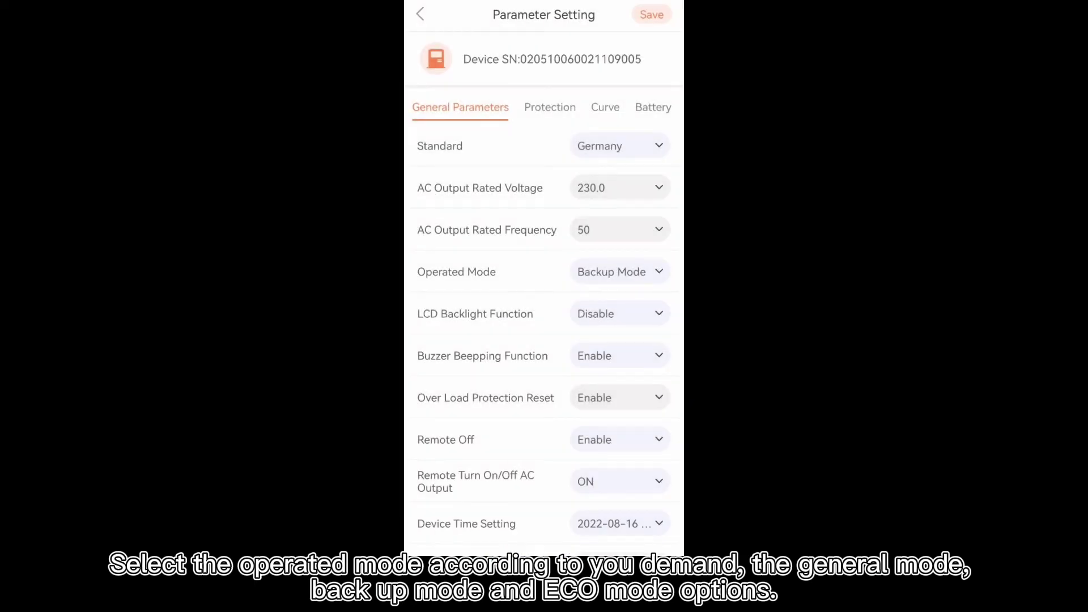
{"action": "left_click", "coordinate": [549, 107]}
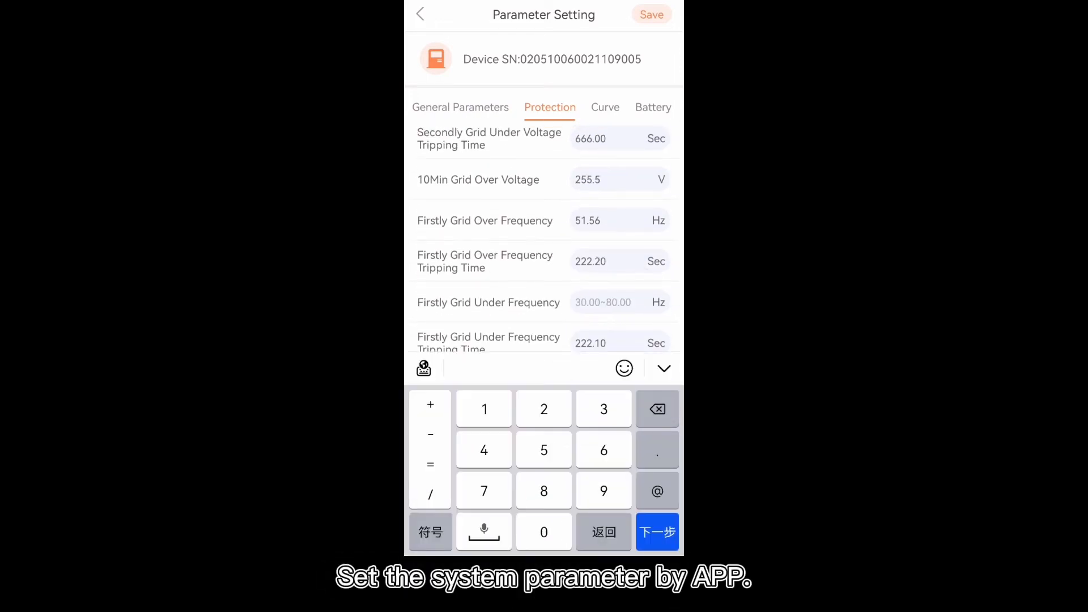
{"action": "left_click", "coordinate": [654, 107]}
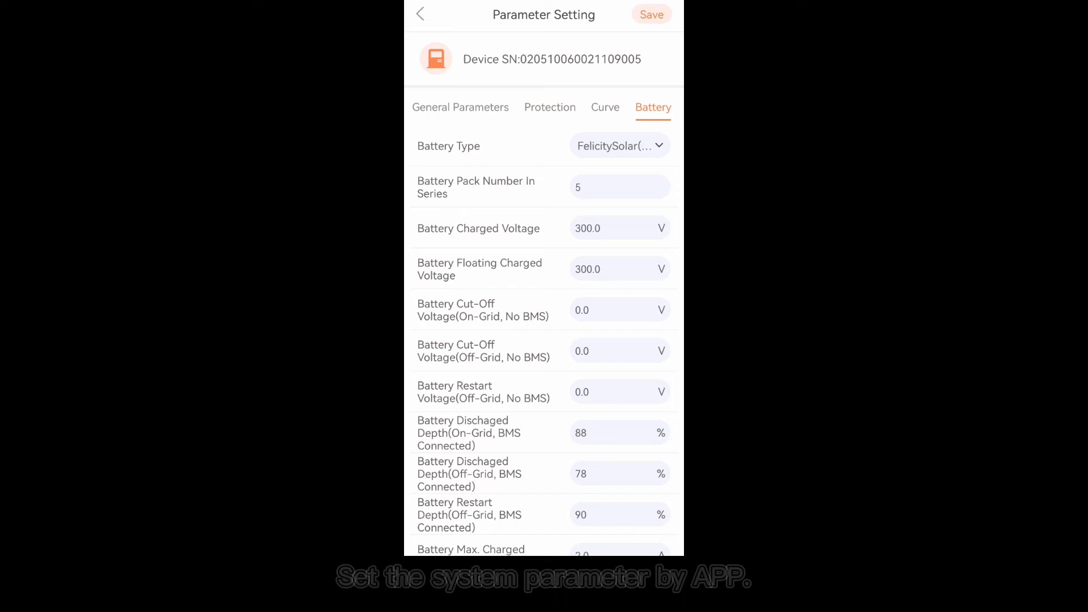
{"action": "left_click", "coordinate": [651, 14]}
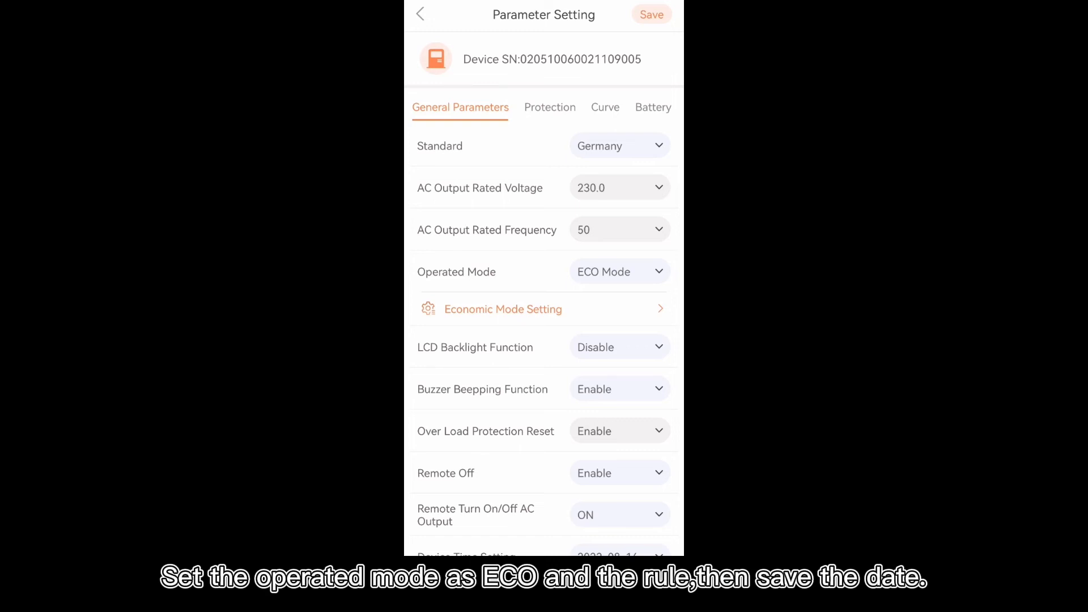
Step: Save ECO Mode 1 charging 09:00–10:00 from 11-01 to 12-01 up to 60% SOC
{"action": "left_click", "coordinate": [503, 309]}
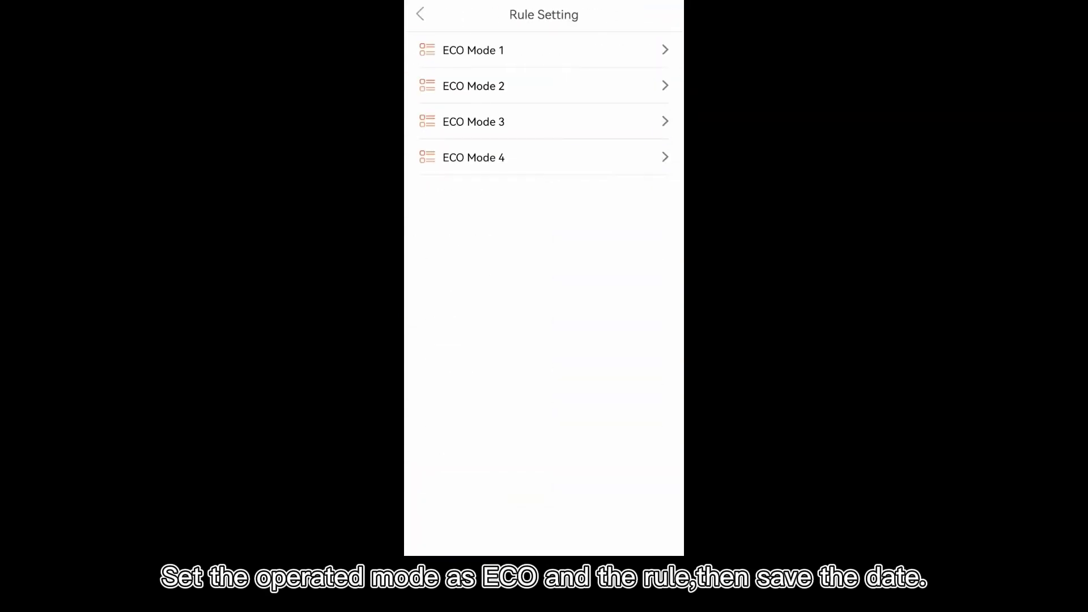
{"action": "left_click", "coordinate": [474, 50]}
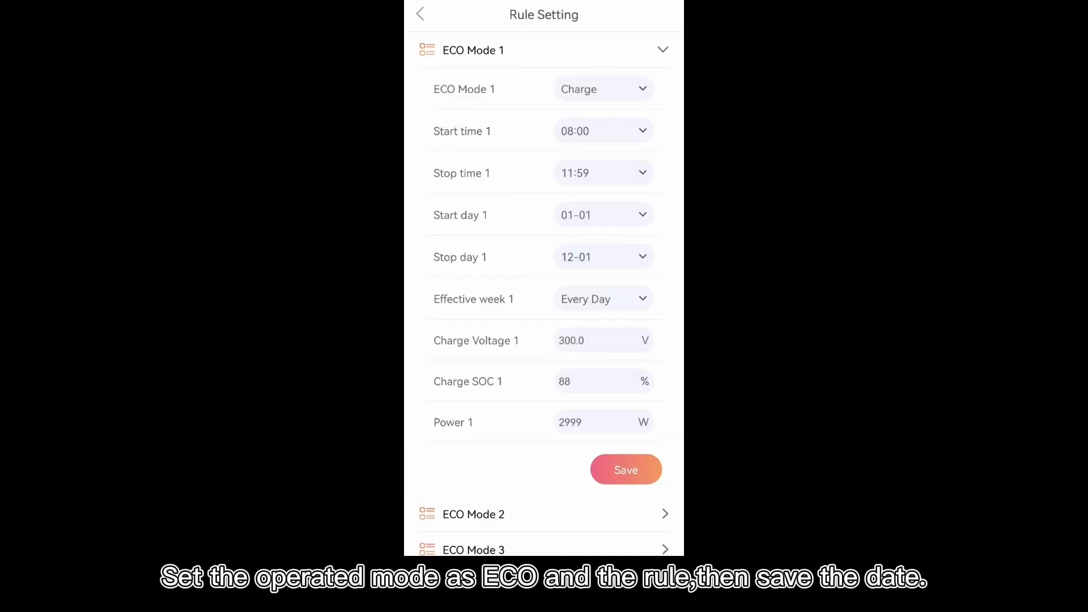
{"action": "left_click", "coordinate": [603, 130]}
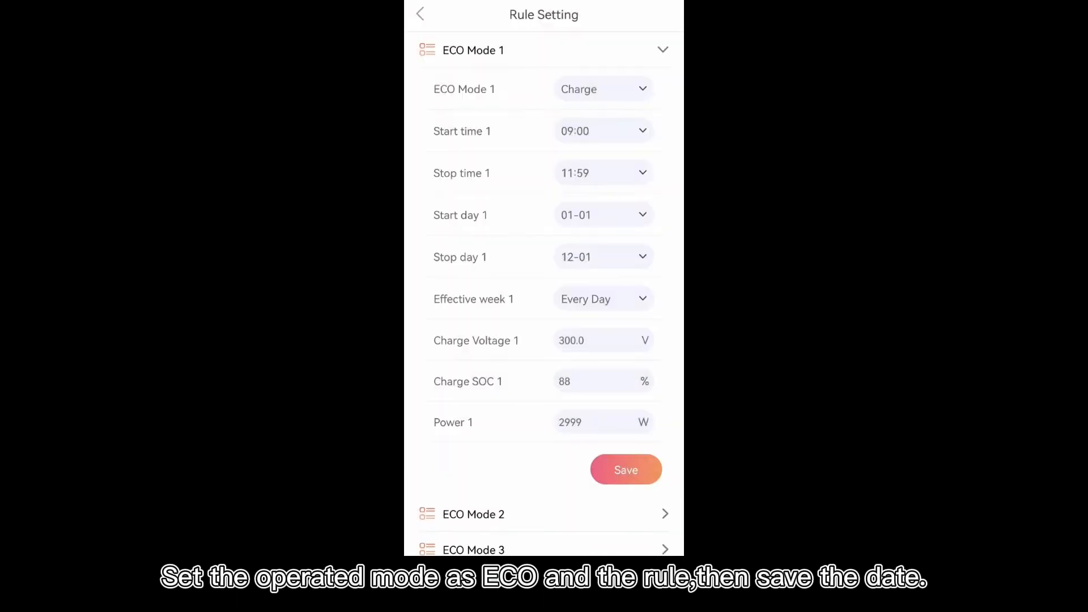
{"action": "left_click", "coordinate": [603, 173]}
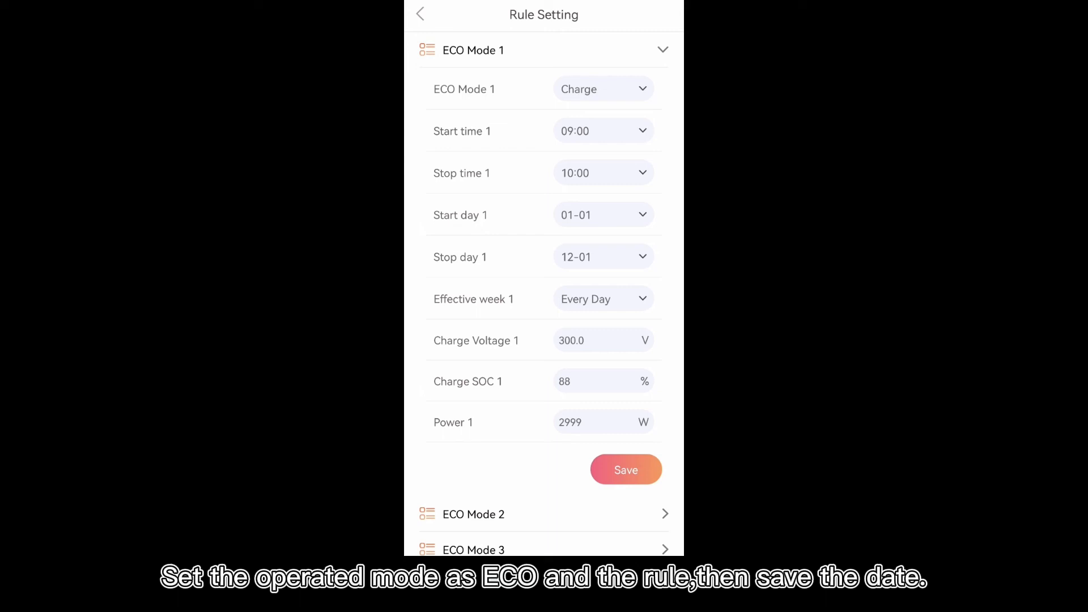
{"action": "left_click", "coordinate": [604, 215]}
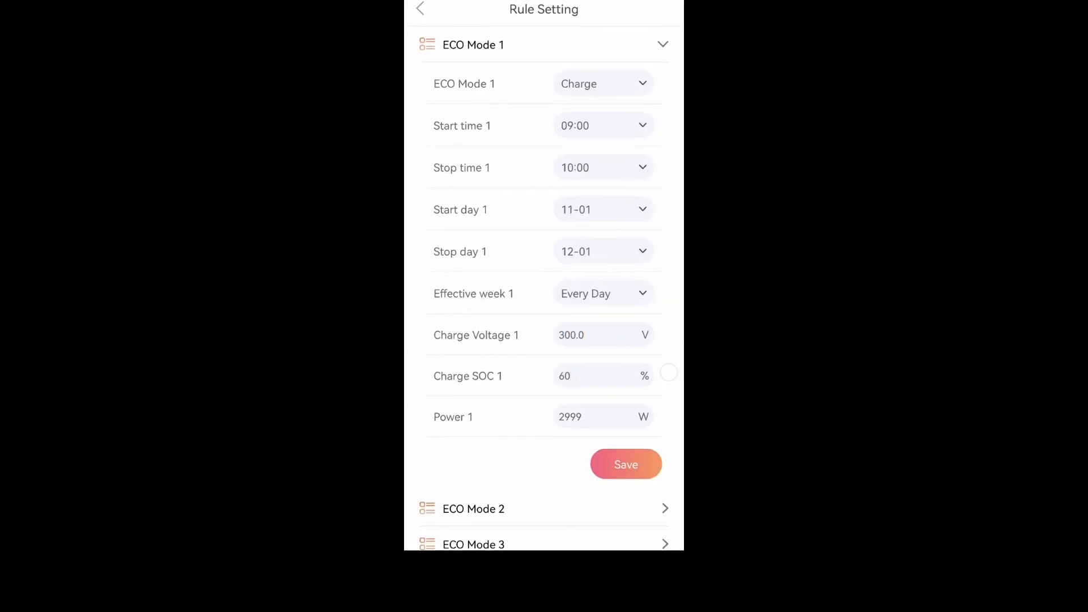
{"action": "left_click", "coordinate": [626, 465]}
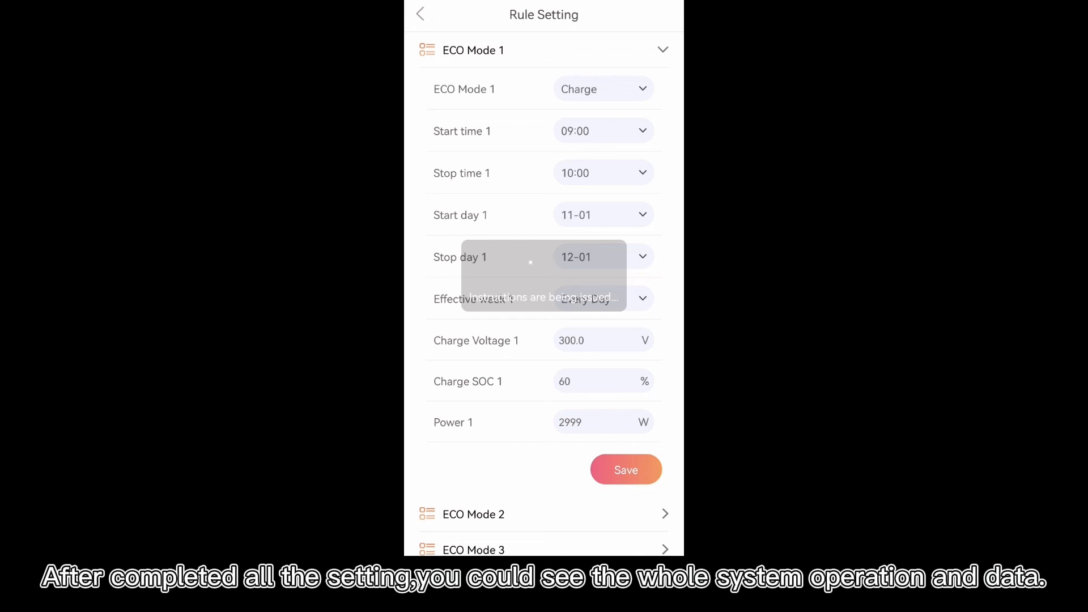